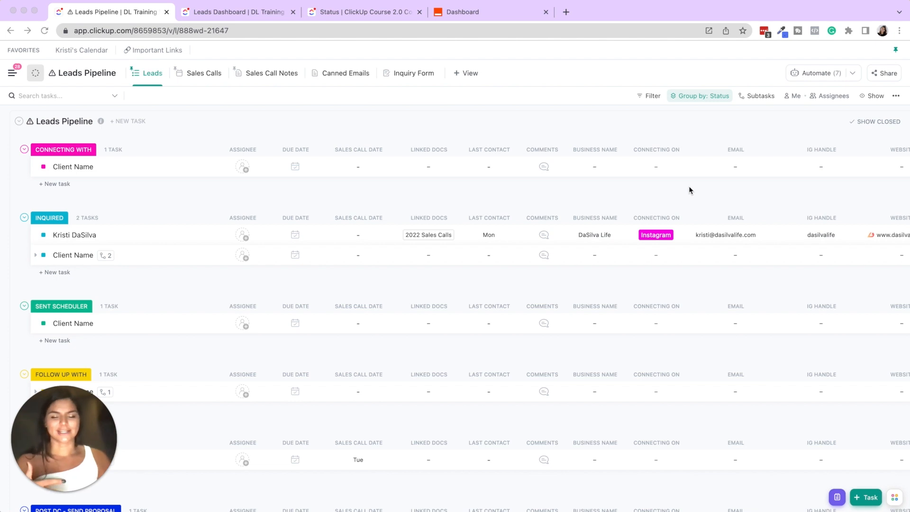
pyautogui.moveTo(447, 136)
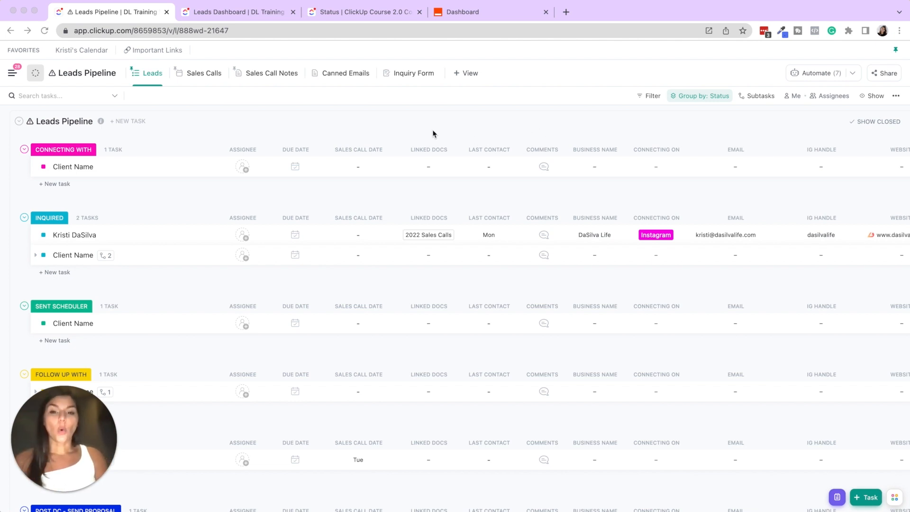
pyautogui.moveTo(401, 156)
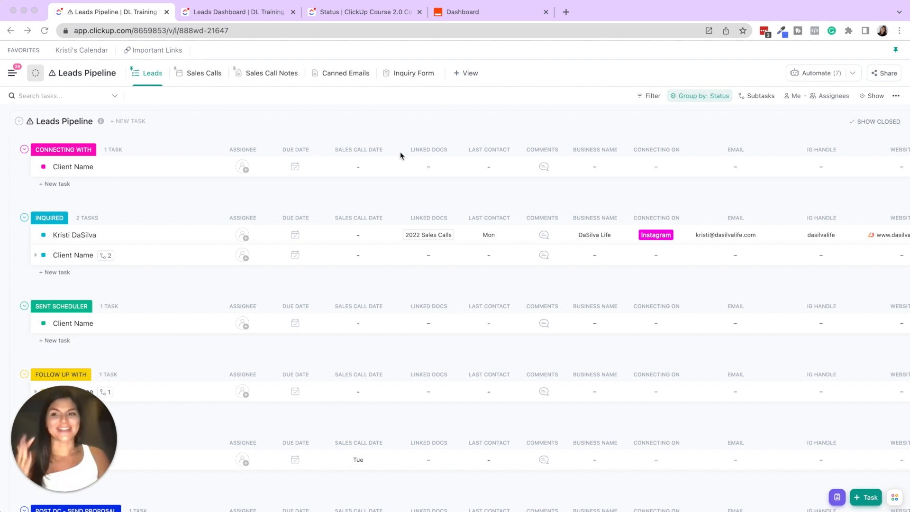
pyautogui.moveTo(380, 139)
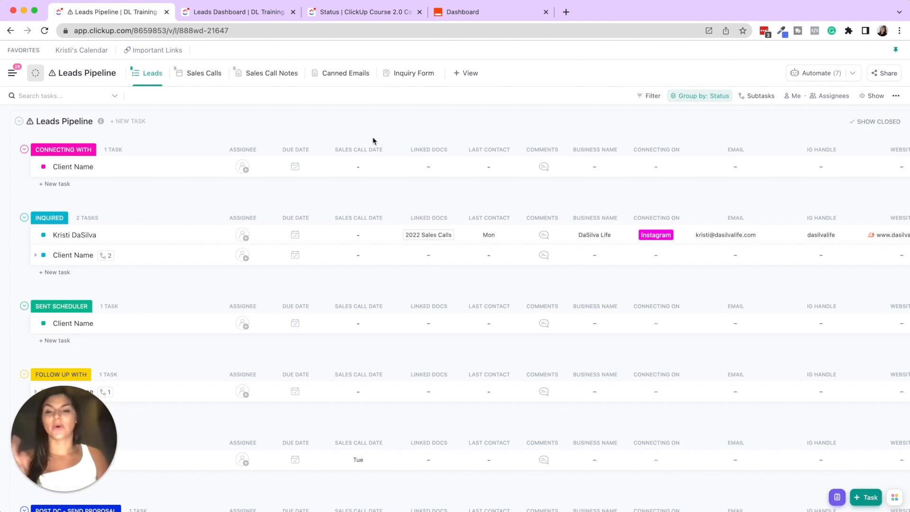
pyautogui.moveTo(376, 138)
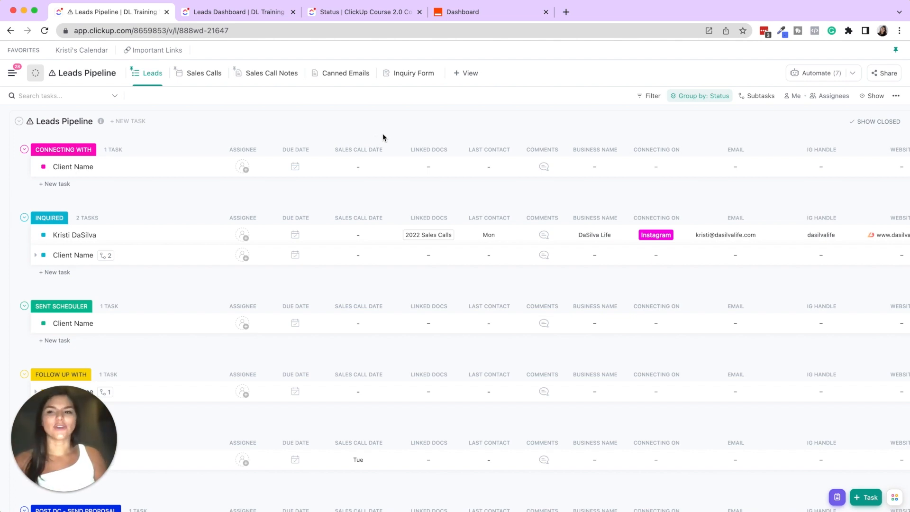
# Browse the Client Name lead's status options and close the list without changing status.
pyautogui.click(43, 166)
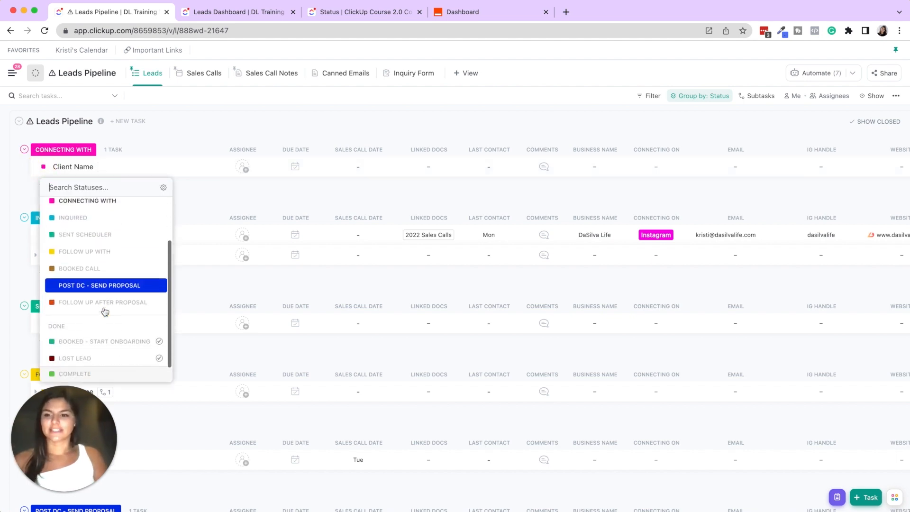
pyautogui.scroll(3)
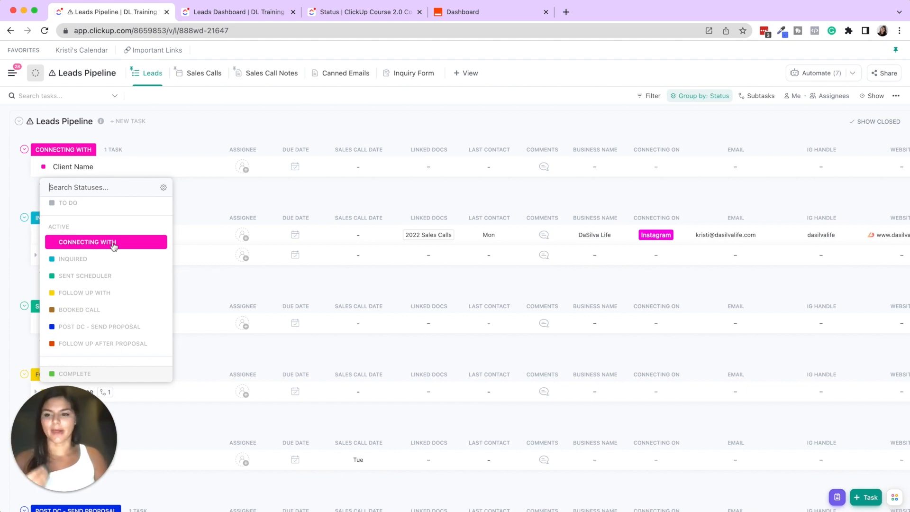
pyautogui.scroll(-3)
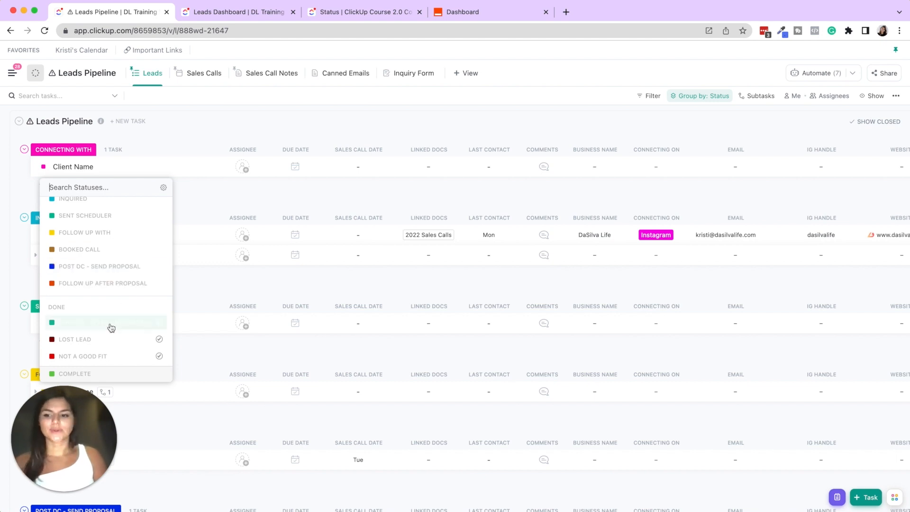
pyautogui.click(206, 132)
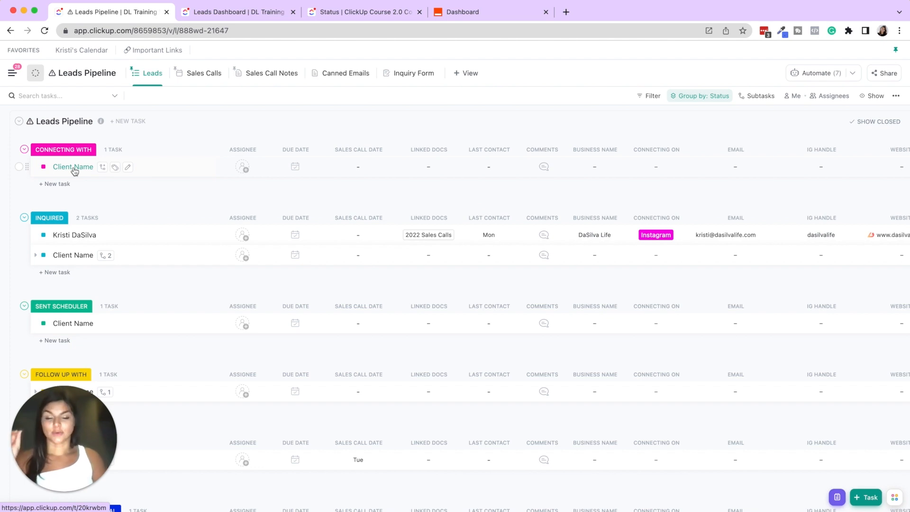
# Scroll right across the Leads list to view the custom field columns.
pyautogui.hscroll(3)
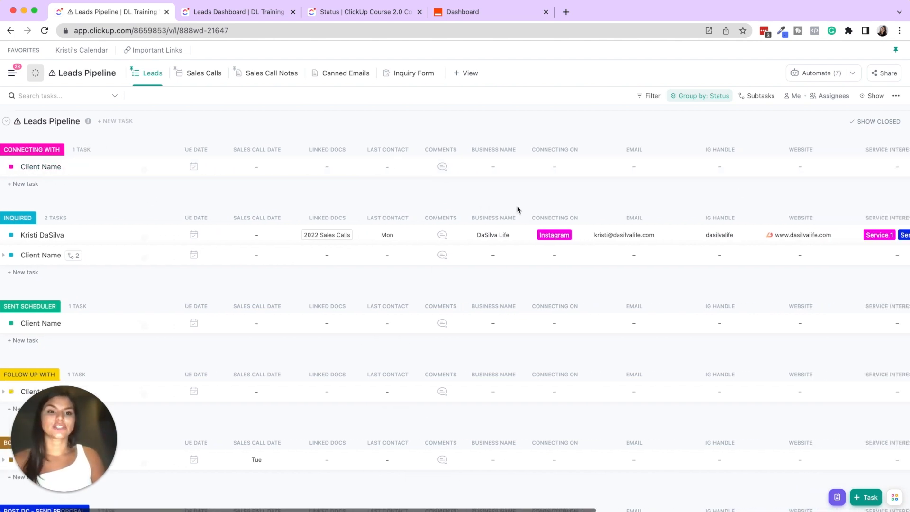
pyautogui.hscroll(3)
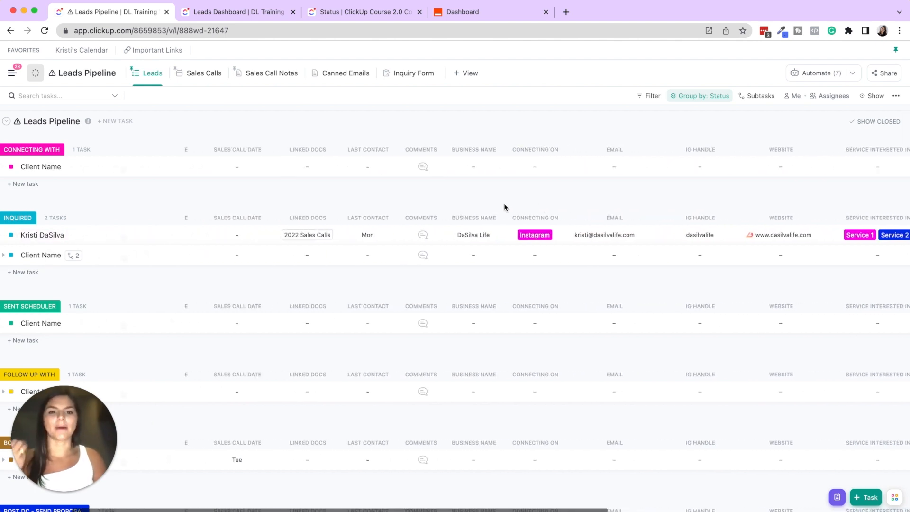
pyautogui.moveTo(706, 239)
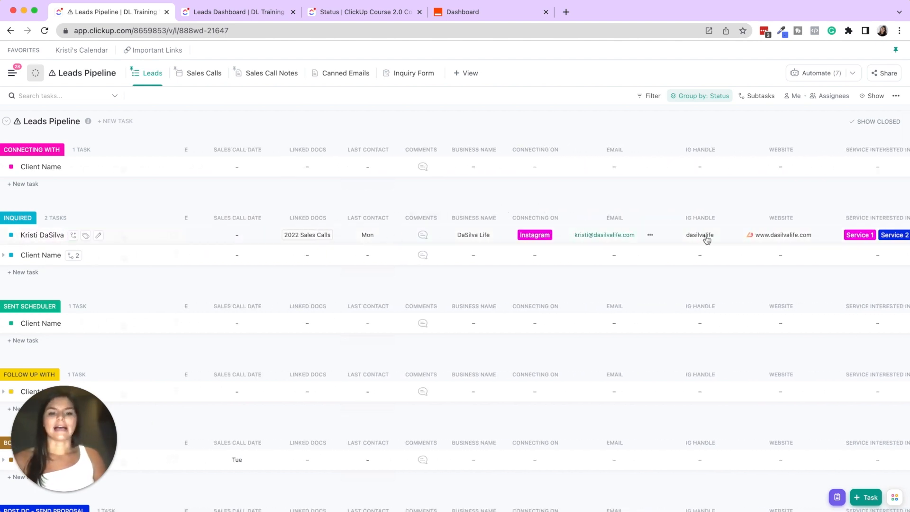
pyautogui.hscroll(3)
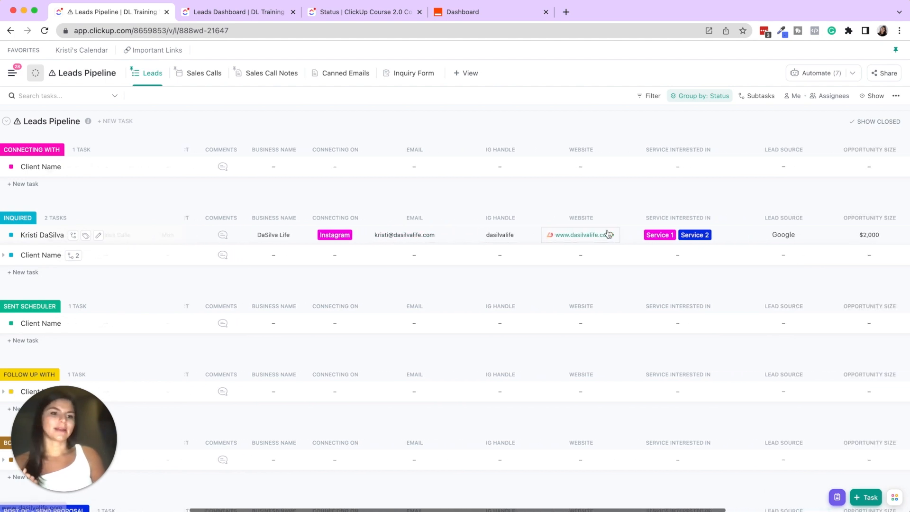
pyautogui.hscroll(3)
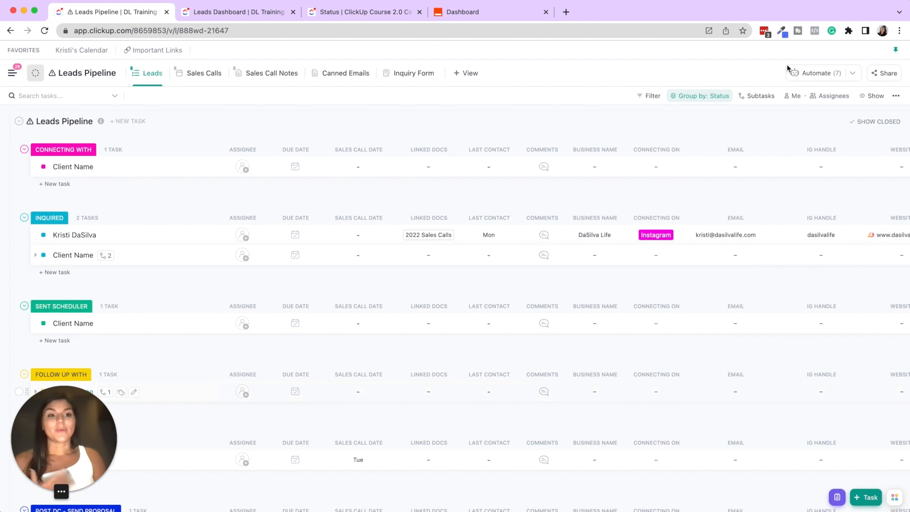
pyautogui.moveTo(98, 174)
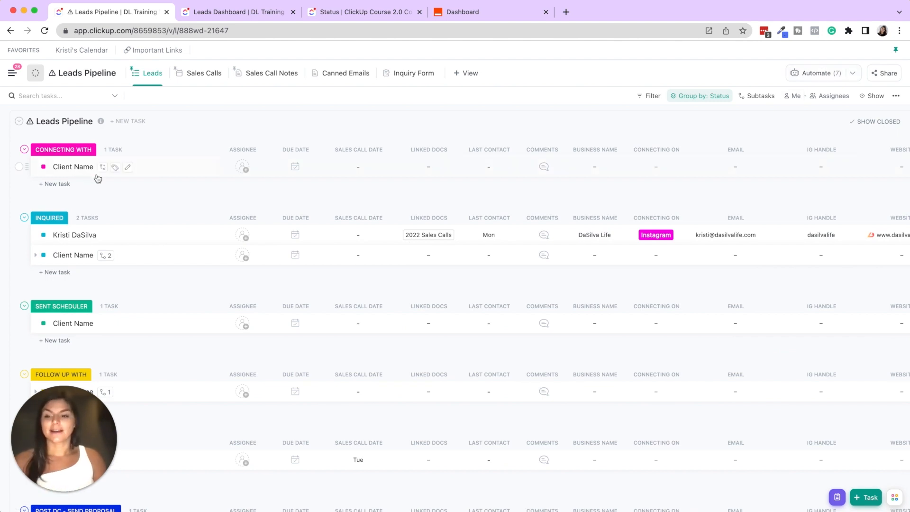
# Show the Client Name lead's two due-today automation subtasks, then hide them again.
pyautogui.scroll(-3)
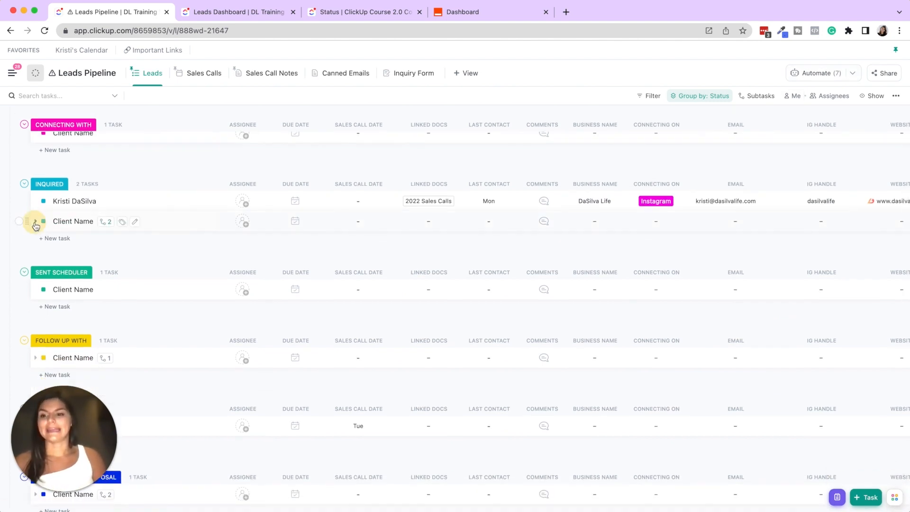
pyautogui.click(35, 221)
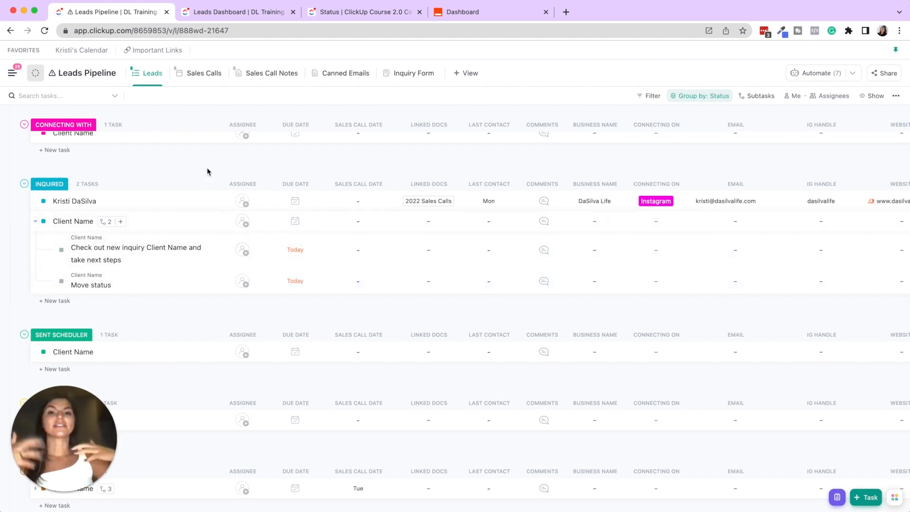
pyautogui.moveTo(137, 253)
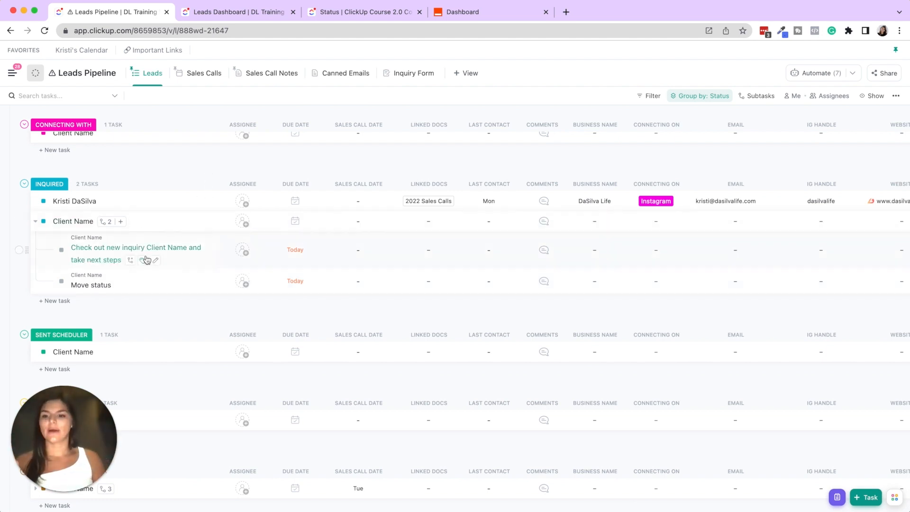
pyautogui.moveTo(174, 241)
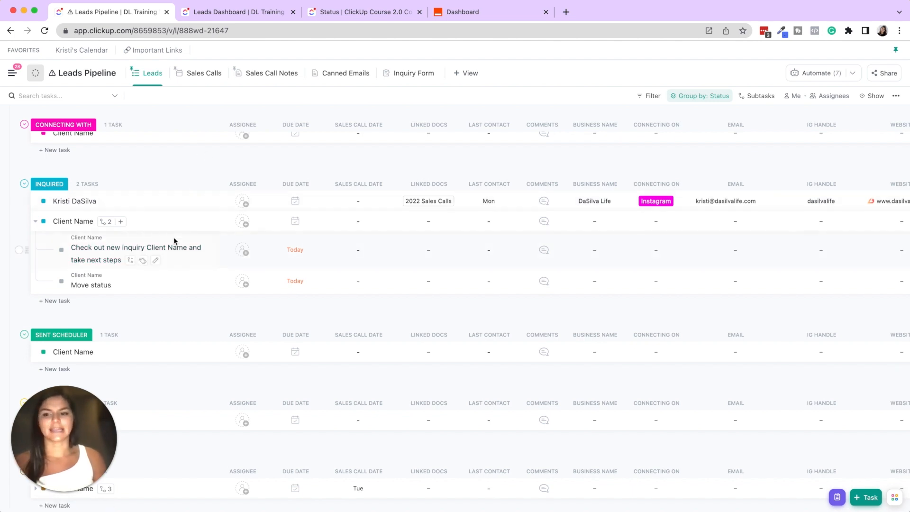
pyautogui.moveTo(76, 274)
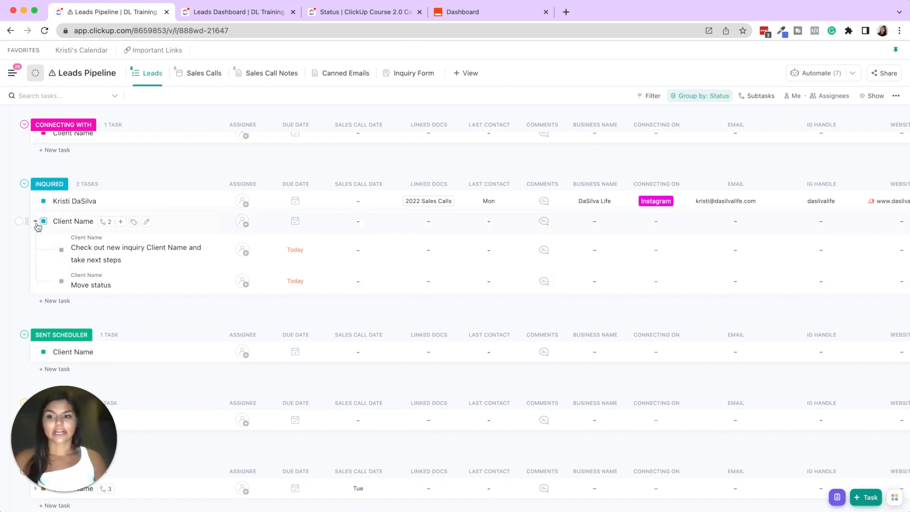
pyautogui.click(36, 221)
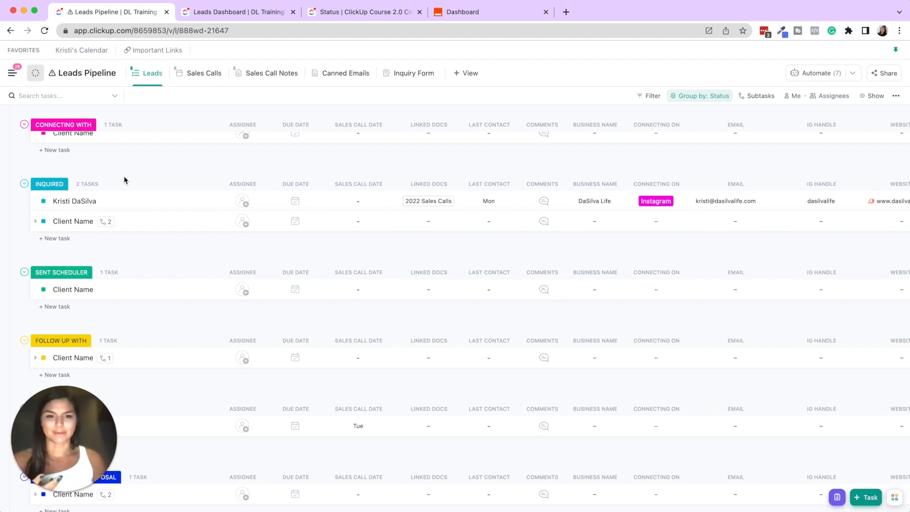
pyautogui.moveTo(203, 73)
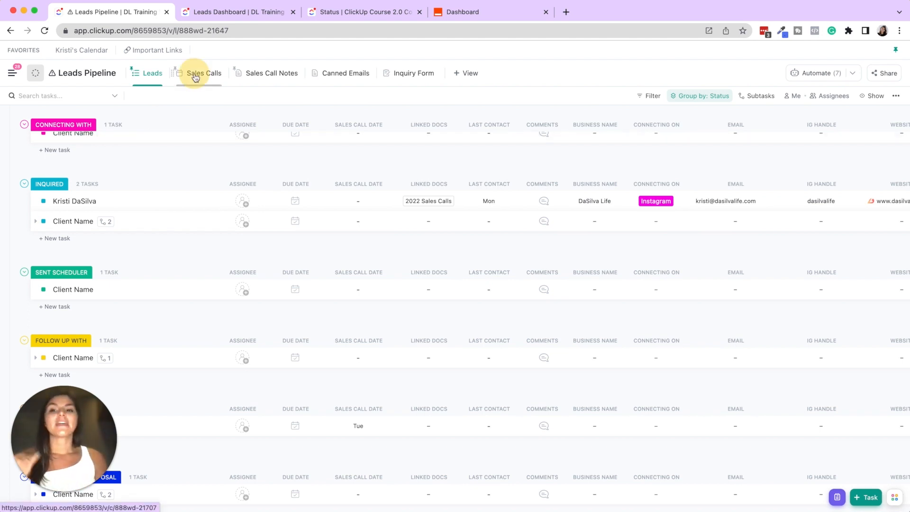
# View the Sales Calls calendar, Sales Call Notes and Canned Emails, then open the Inquiry Form.
pyautogui.click(204, 72)
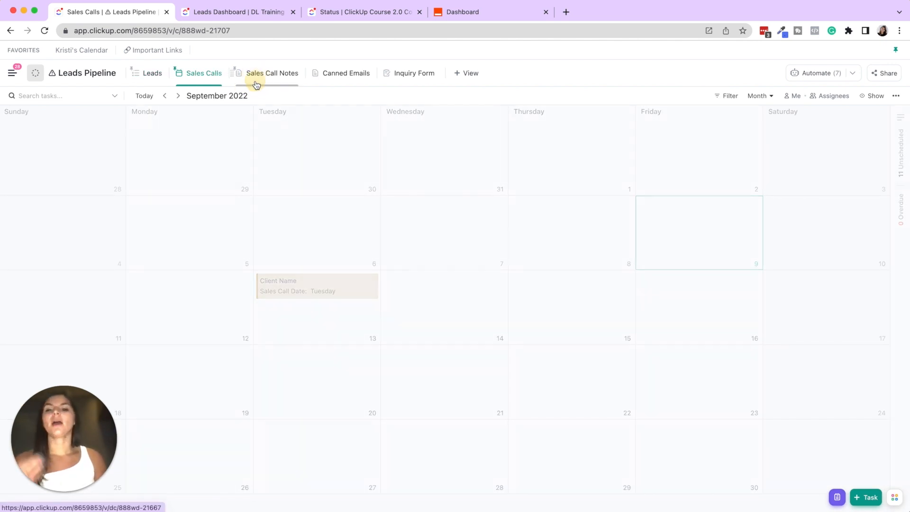
pyautogui.click(272, 73)
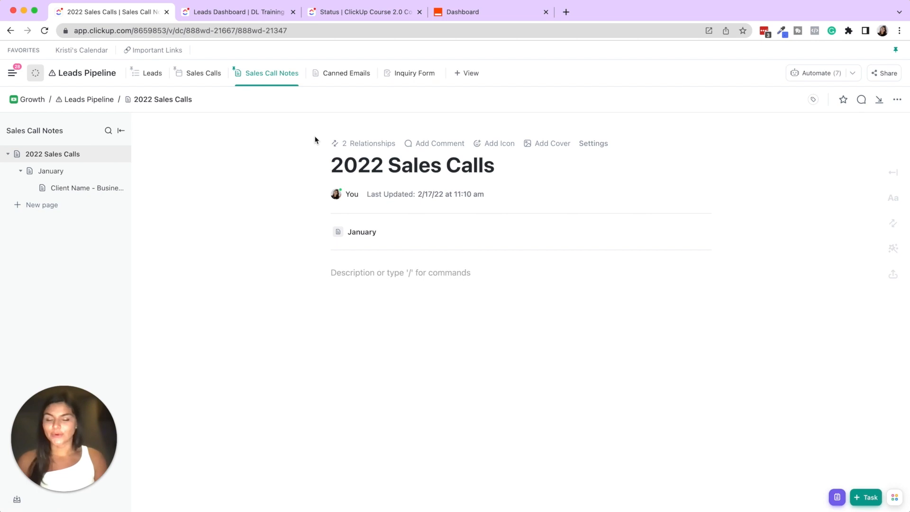
pyautogui.moveTo(346, 72)
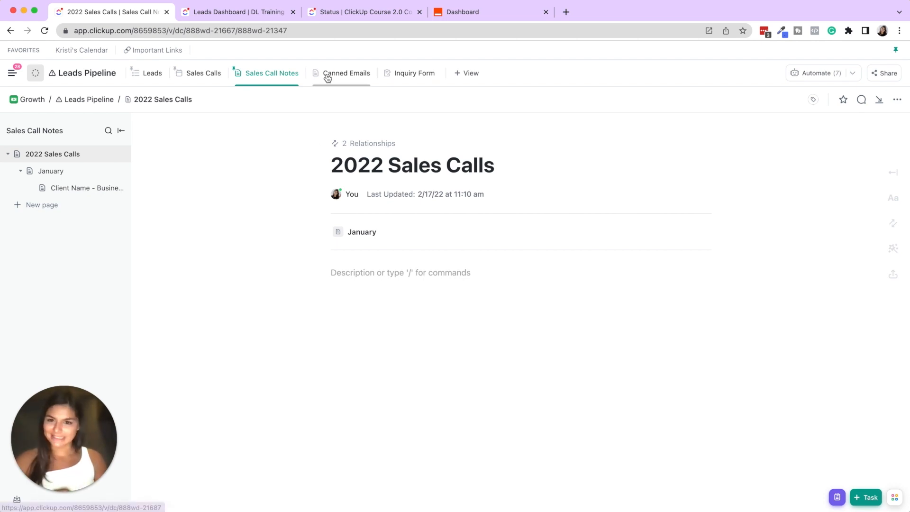
pyautogui.click(346, 72)
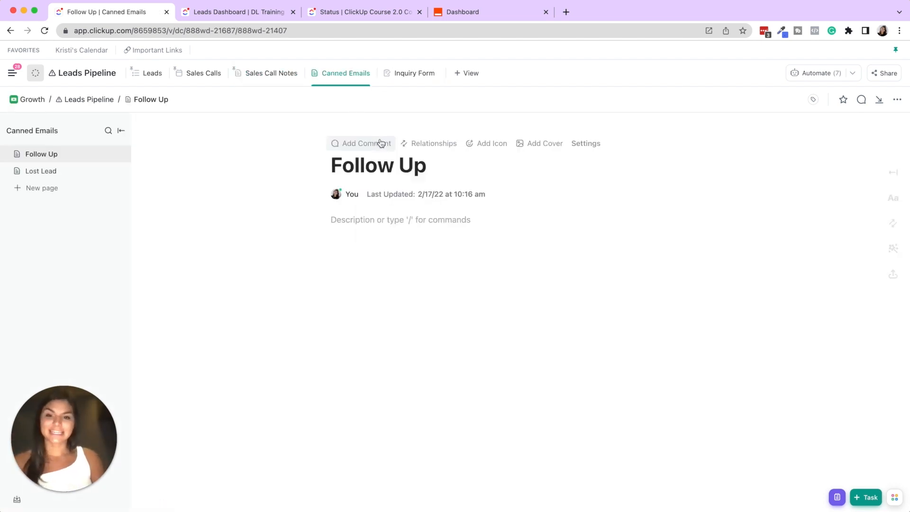
pyautogui.click(414, 73)
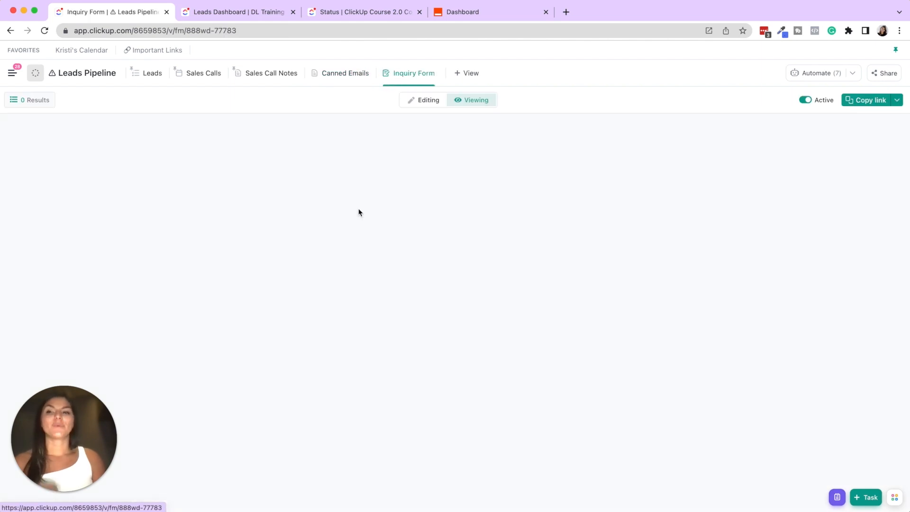
# Scroll the Inquiry Form preview down to Submit and back, then reopen the Leads list.
pyautogui.click(475, 100)
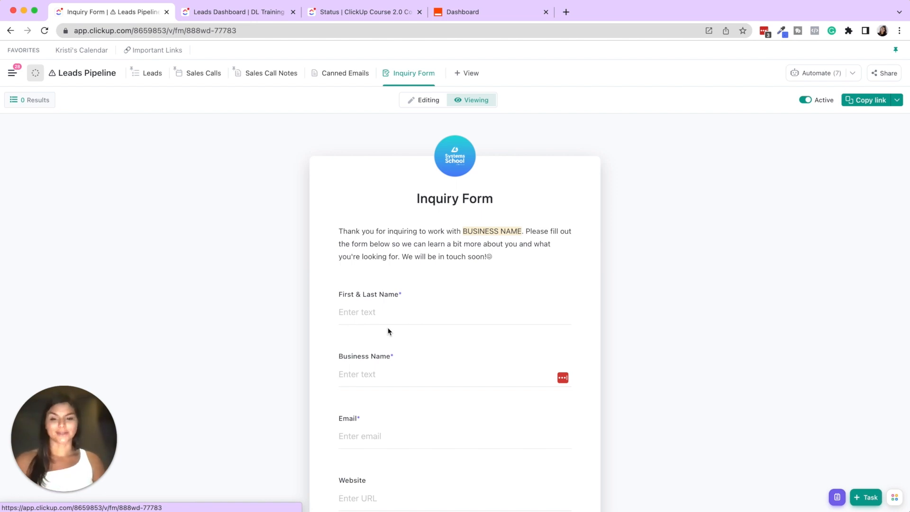
pyautogui.scroll(-3)
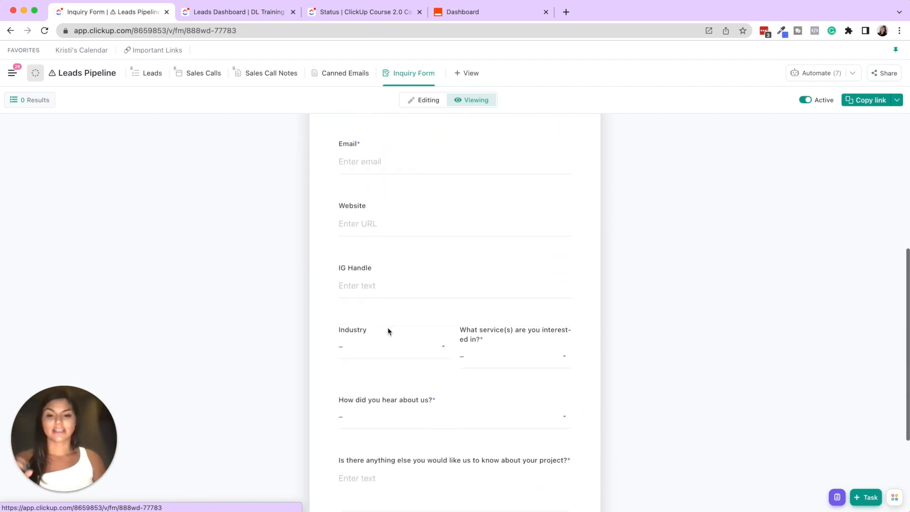
pyautogui.scroll(-3)
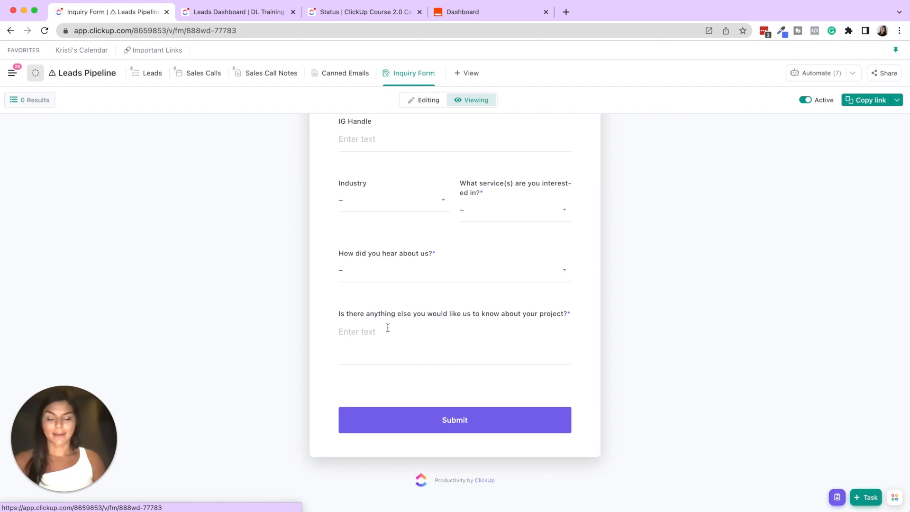
pyautogui.scroll(3)
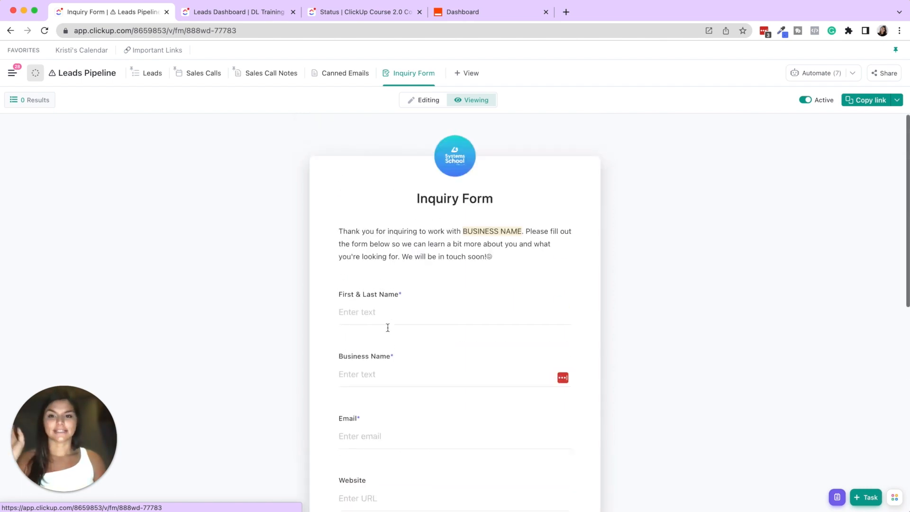
pyautogui.click(151, 72)
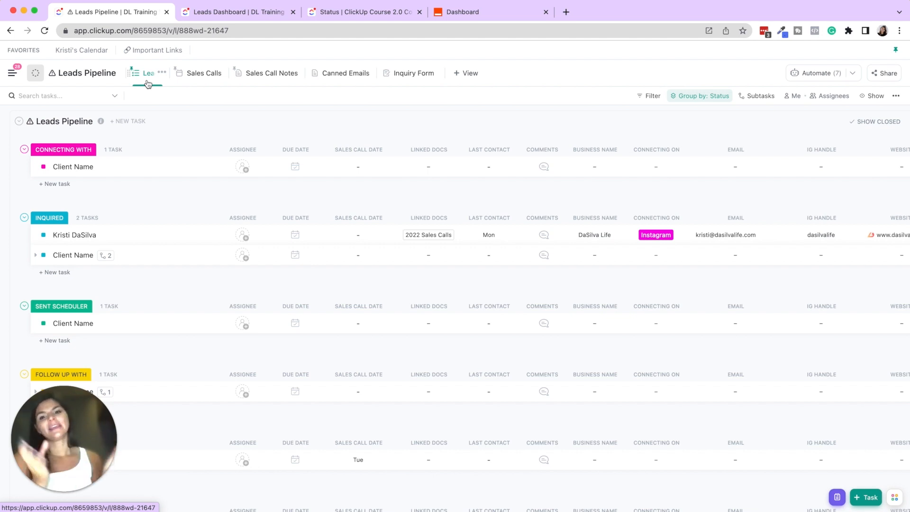
pyautogui.moveTo(296, 167)
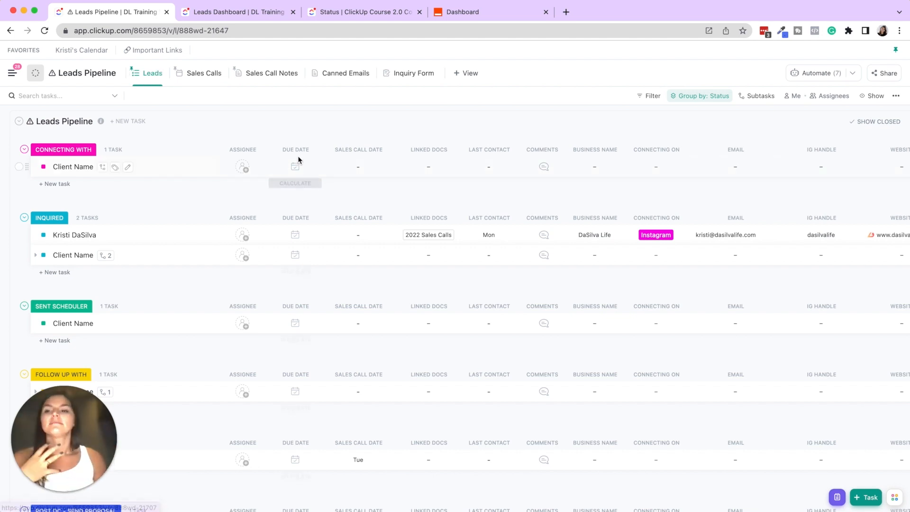
pyautogui.moveTo(174, 184)
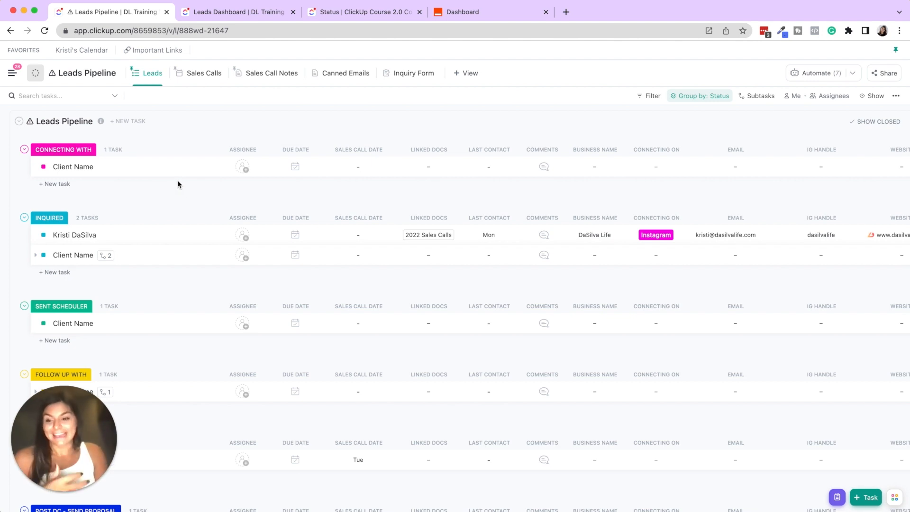
pyautogui.moveTo(188, 187)
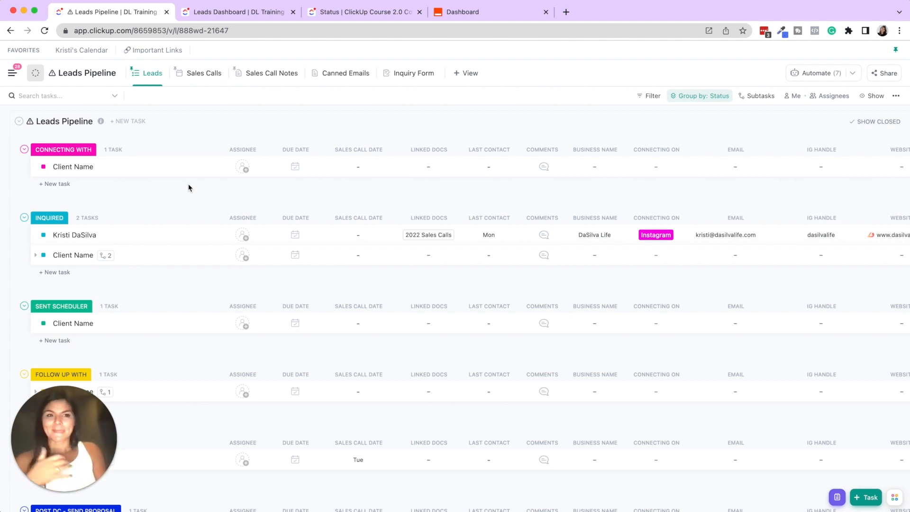
pyautogui.moveTo(331, 205)
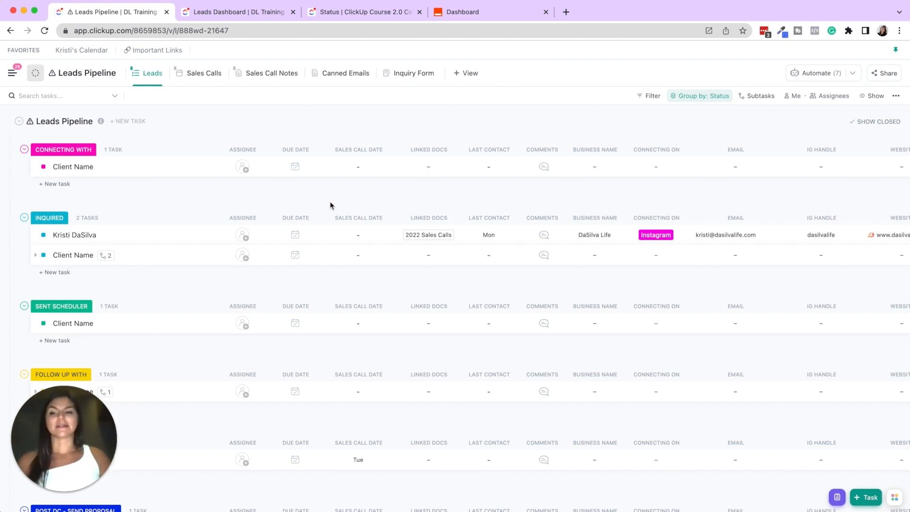
pyautogui.moveTo(35, 208)
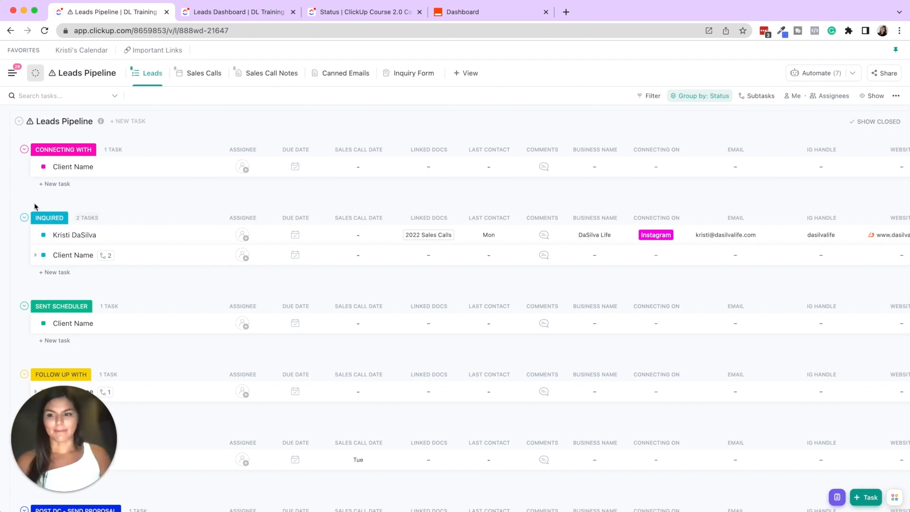